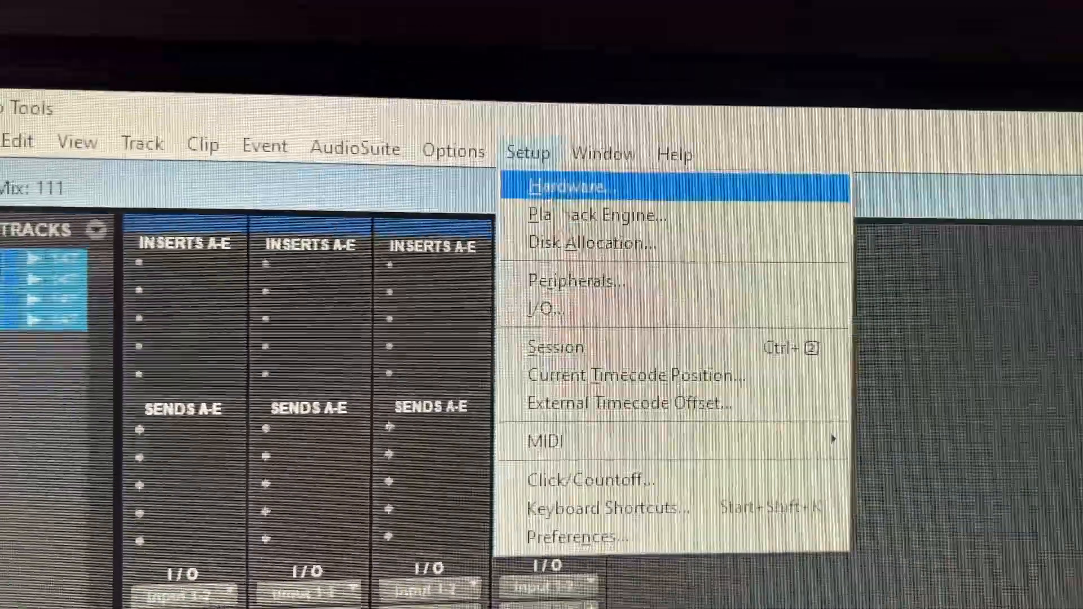
Bring up the Peripherals window from the Setup menu.
left_click(576, 281)
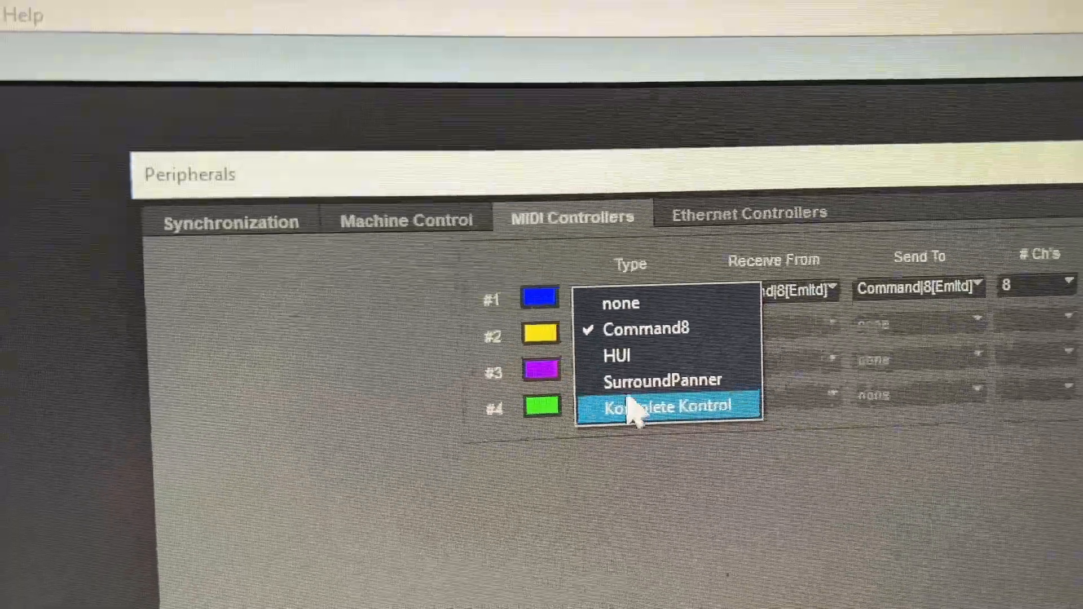
mouse_move(635, 358)
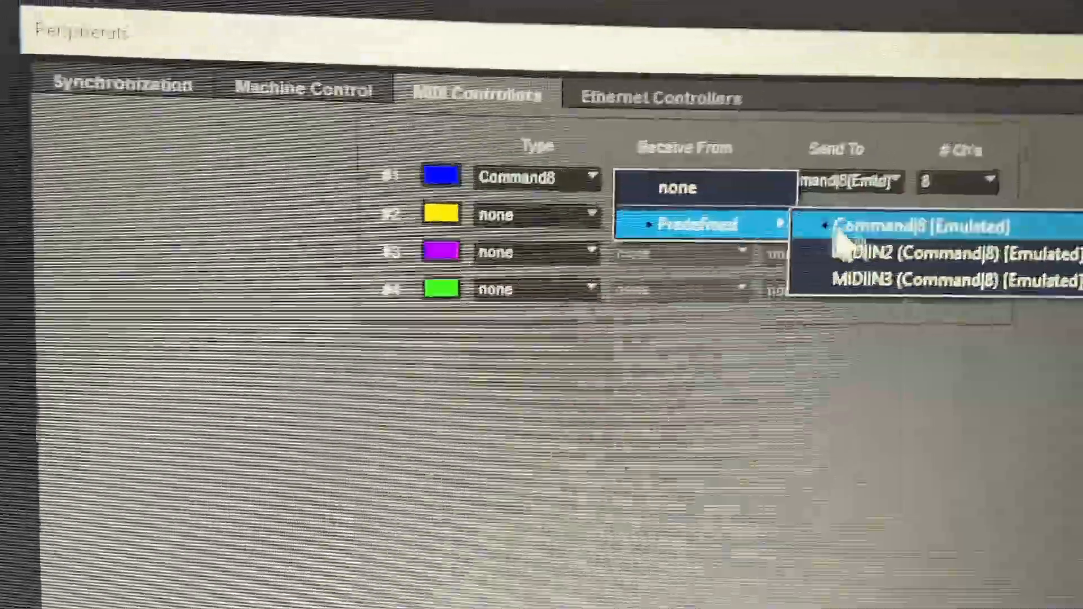
Route controller #1 to receive from and send to Command|8 (Emulated).
left_click(919, 226)
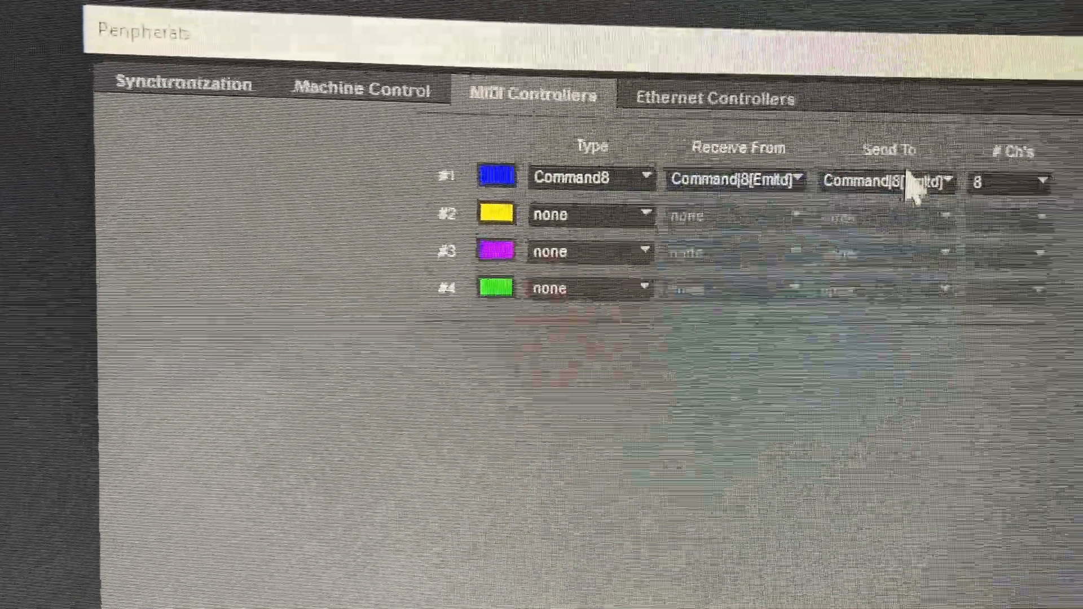
left_click(892, 182)
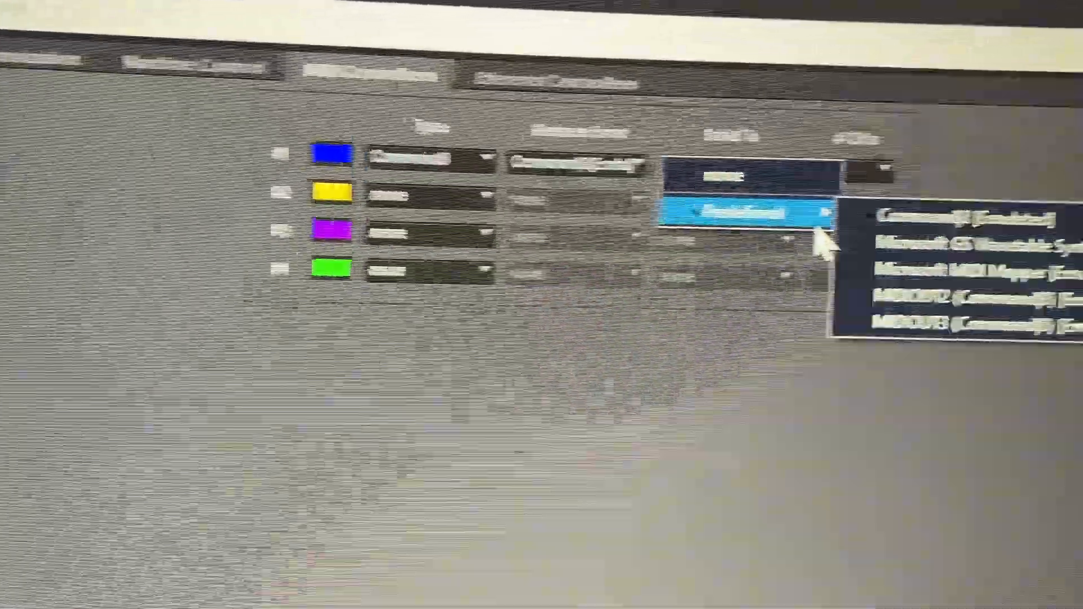